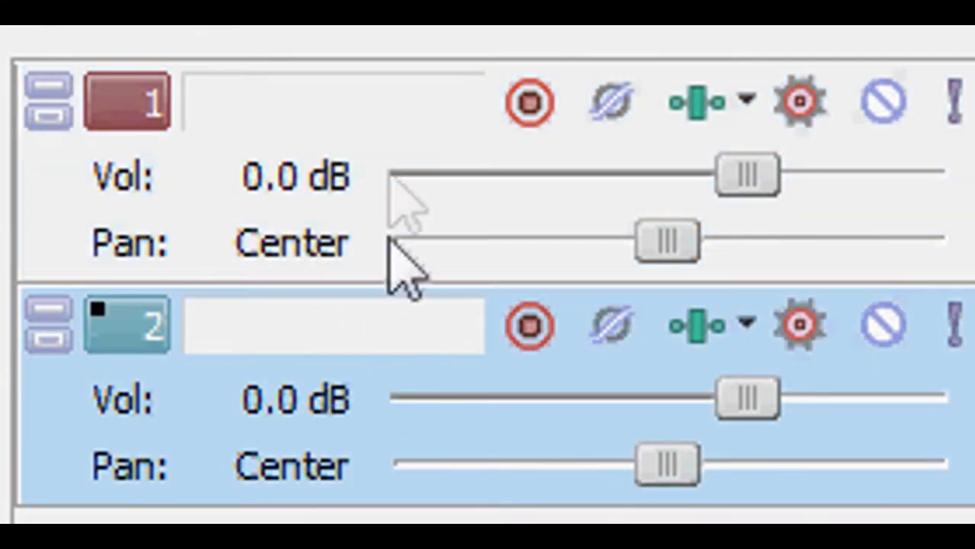
{"action": "mouse_move", "coordinate": [758, 186]}
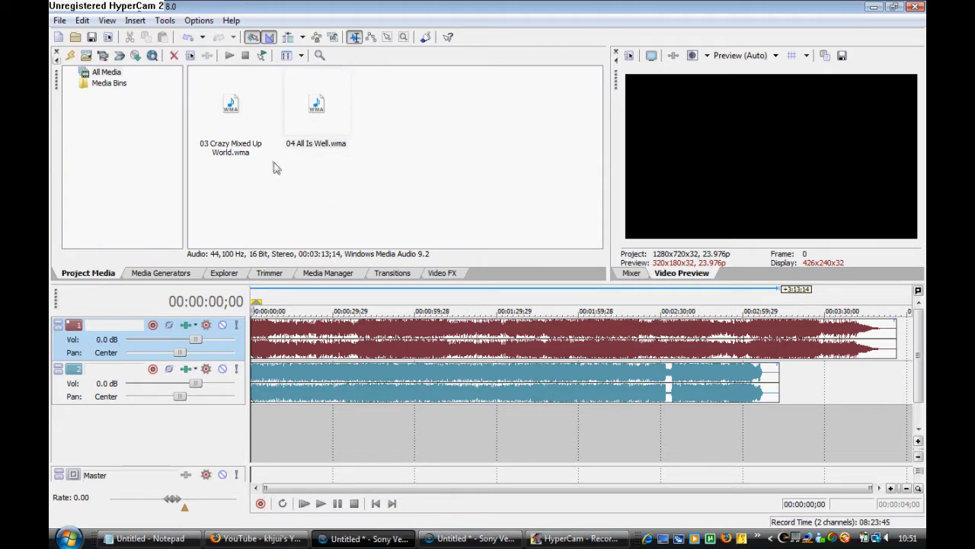
Select the 03 Crazy Mixed Up World.wma clip, then switch to the Envelope Edit Tool
{"action": "left_click", "coordinate": [230, 107]}
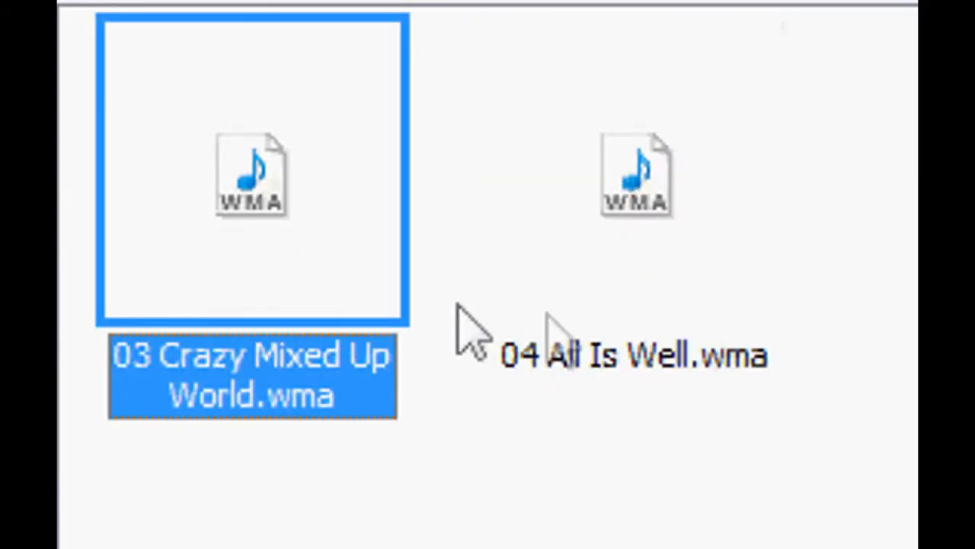
{"action": "left_click", "coordinate": [635, 172]}
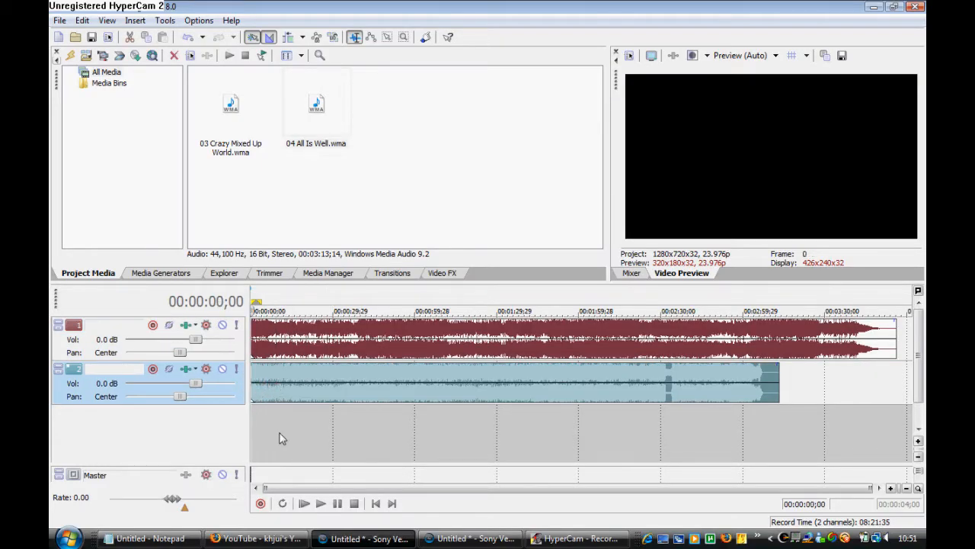
{"action": "left_click", "coordinate": [320, 503]}
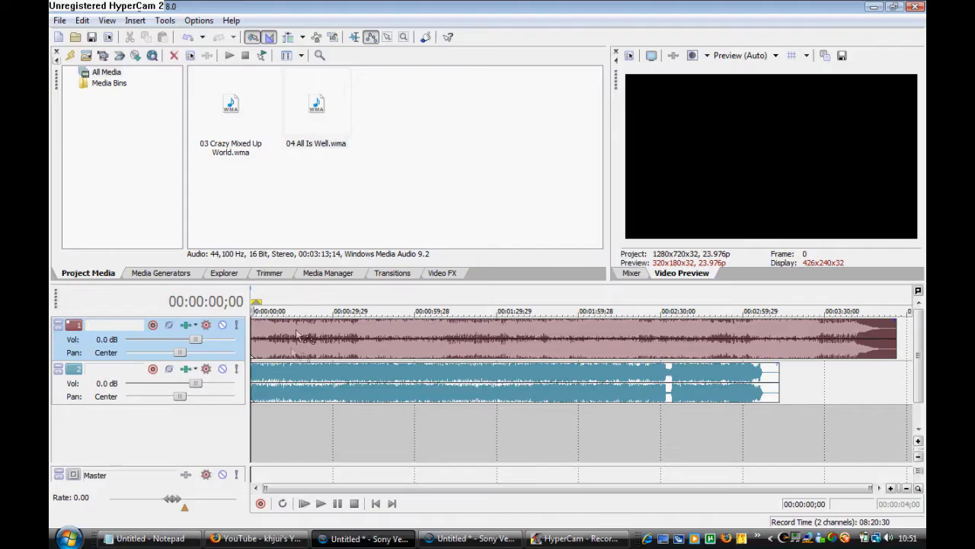
{"action": "mouse_move", "coordinate": [317, 331]}
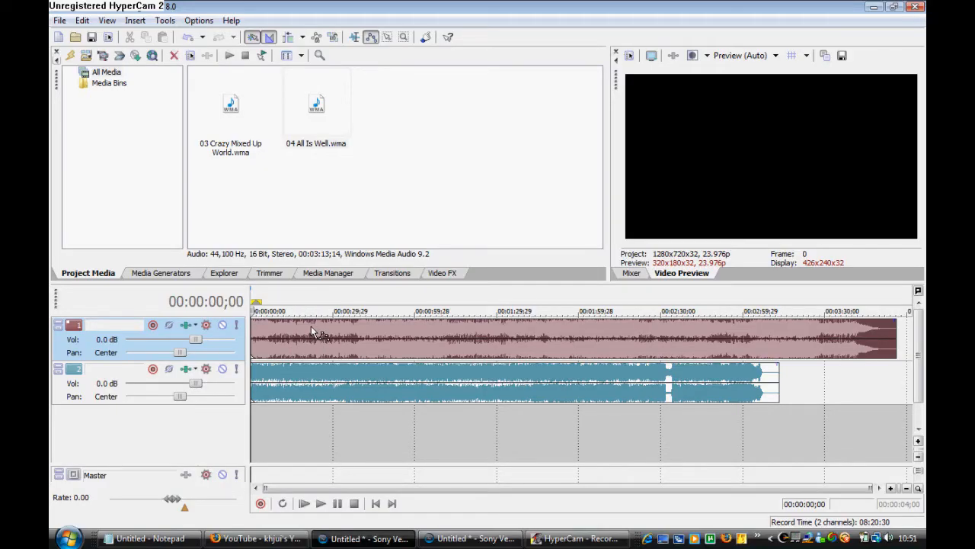
Insert a Volume envelope on the top track from its right-click envelope menu
{"action": "right_click", "coordinate": [312, 332]}
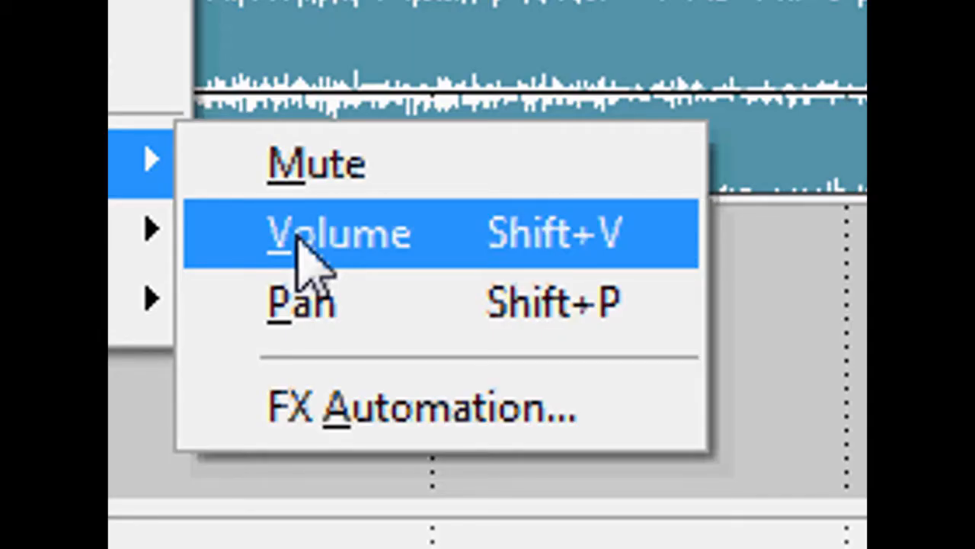
{"action": "left_click", "coordinate": [341, 234]}
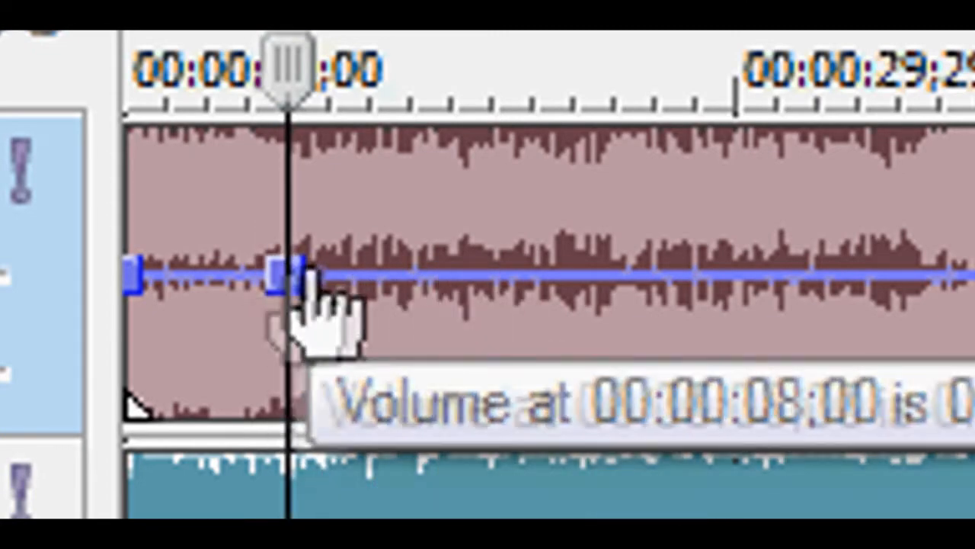
Drag the top track's volume envelope down into a dip and add a bottom-track envelope point
{"action": "left_click_drag", "start_coordinate": [278, 275], "coordinate": [279, 244]}
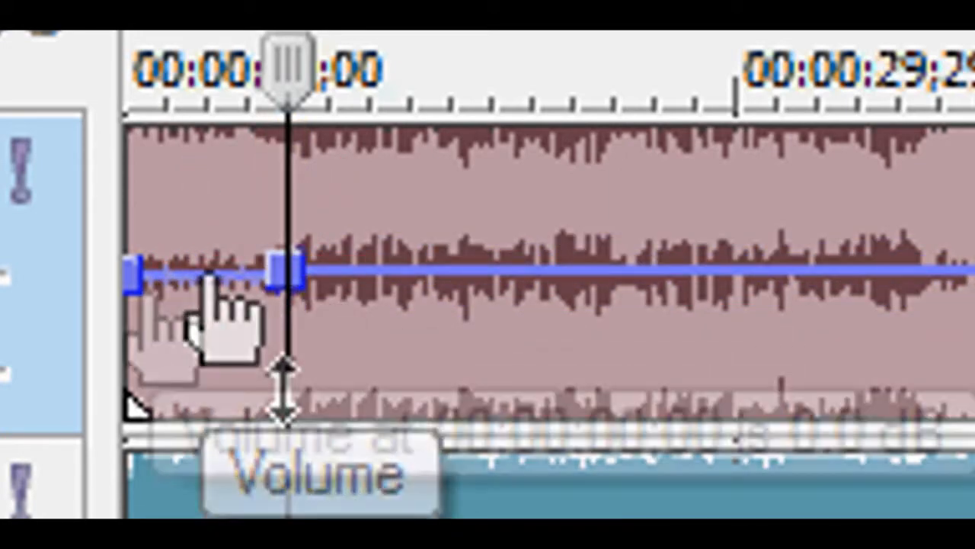
{"action": "mouse_move", "coordinate": [548, 320]}
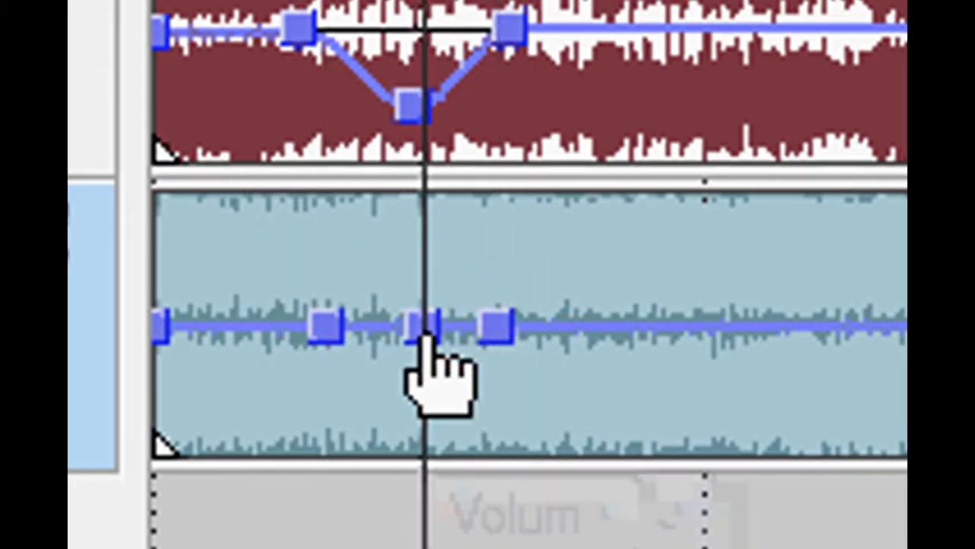
{"action": "left_click", "coordinate": [427, 441]}
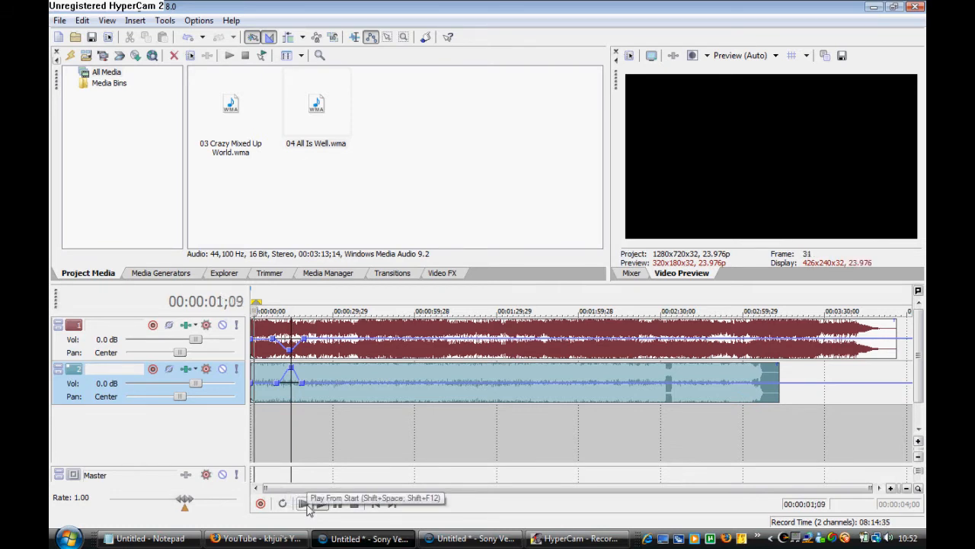
Play the mix from the beginning, then stop at 00:00:14;15
{"action": "left_click", "coordinate": [301, 503]}
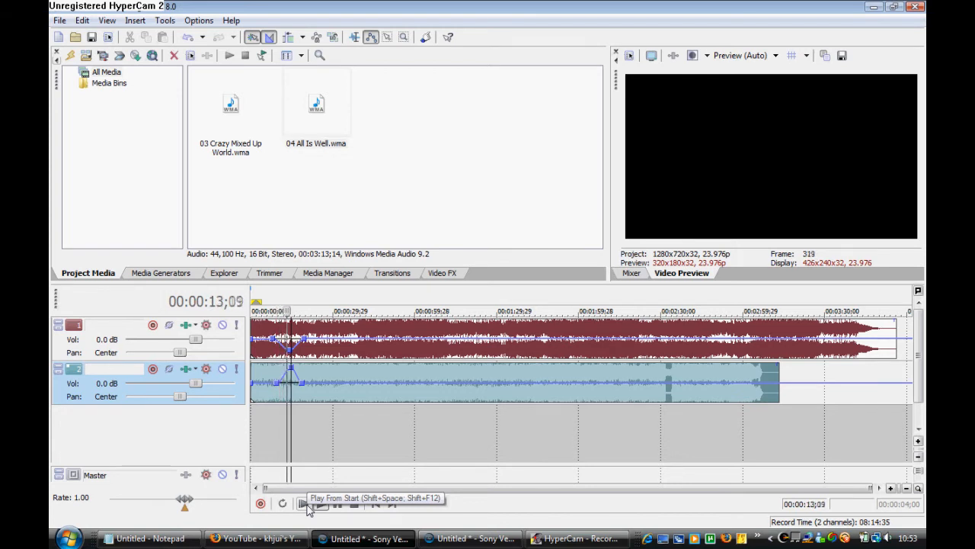
{"action": "left_click", "coordinate": [302, 503]}
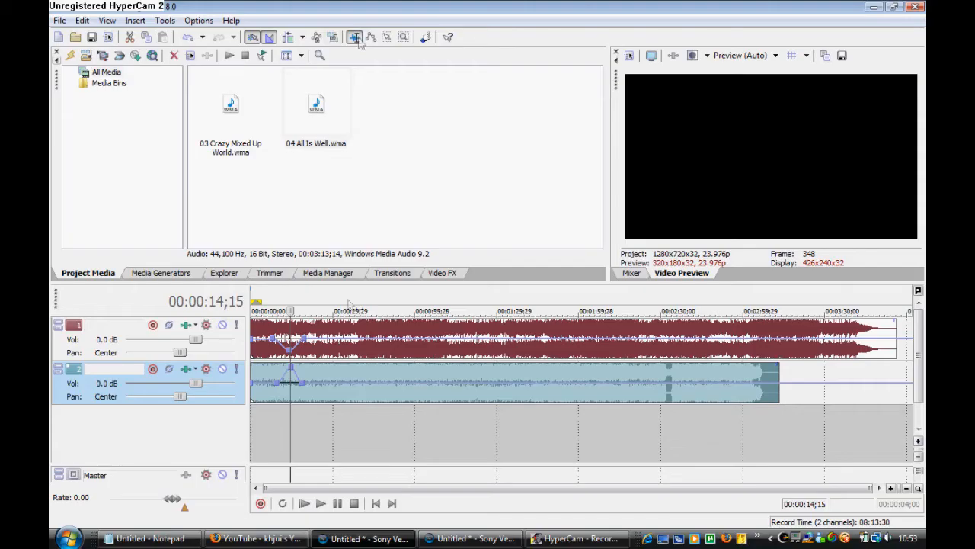
Switch back to the Normal Edit Tool and close the online help window
{"action": "left_click", "coordinate": [377, 379]}
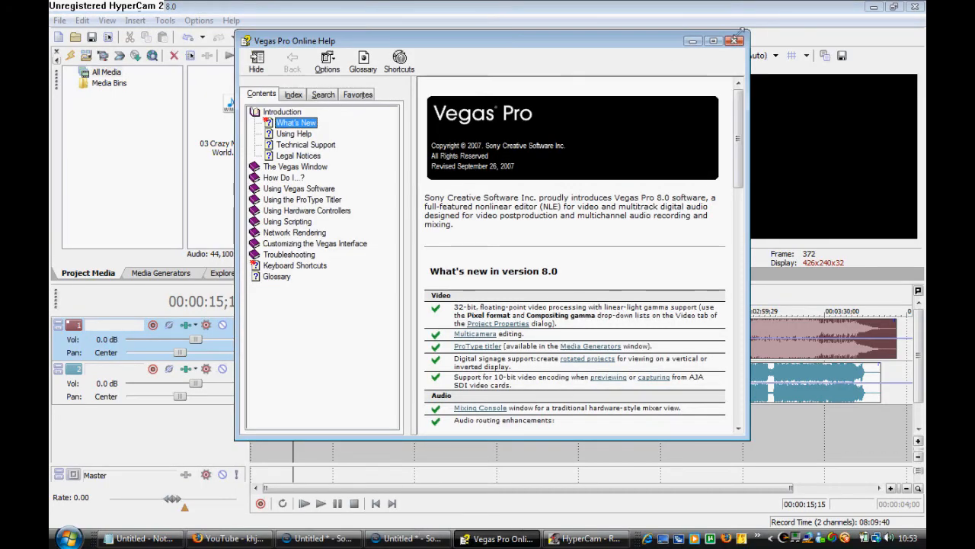
{"action": "left_click", "coordinate": [736, 40]}
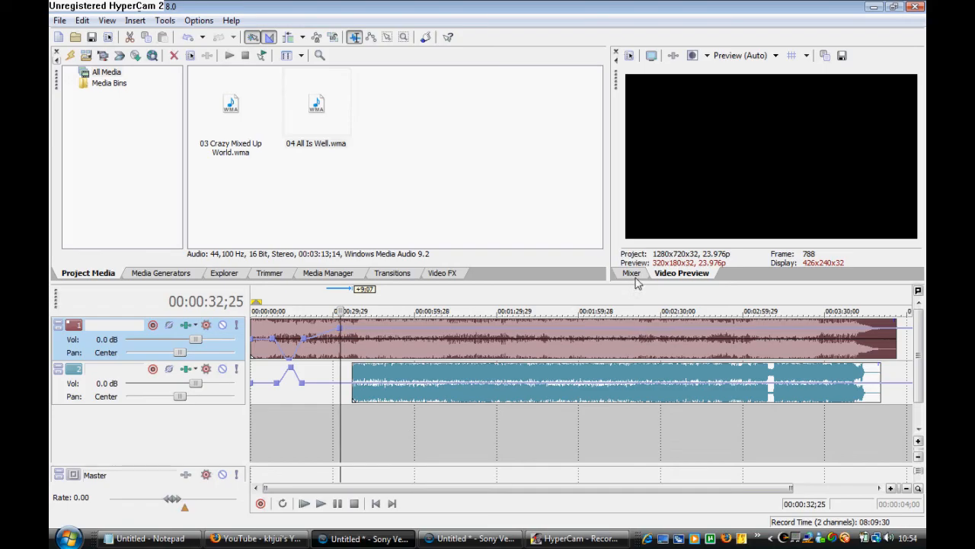
Close the floating Mixer and reopen it docked from View > Mixer
{"action": "left_click", "coordinate": [631, 273]}
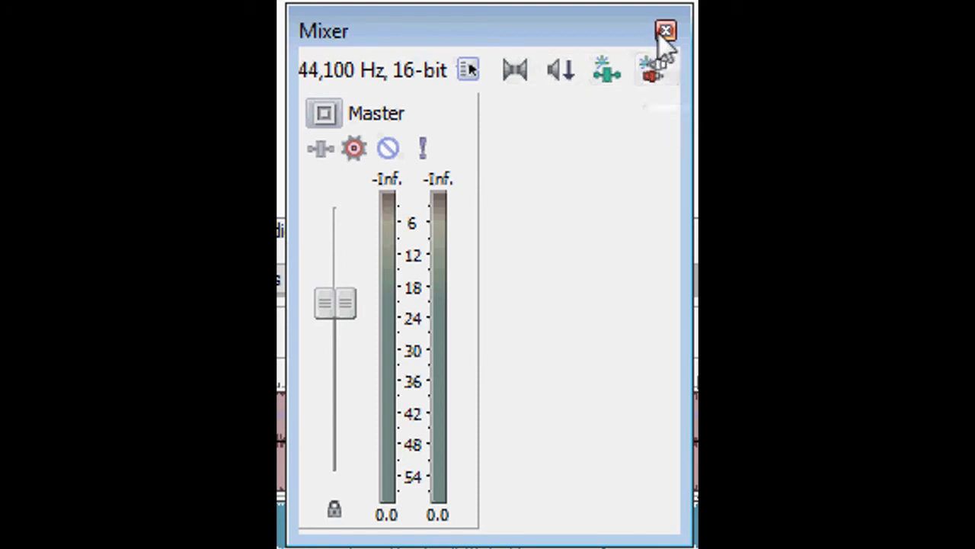
{"action": "left_click", "coordinate": [665, 31]}
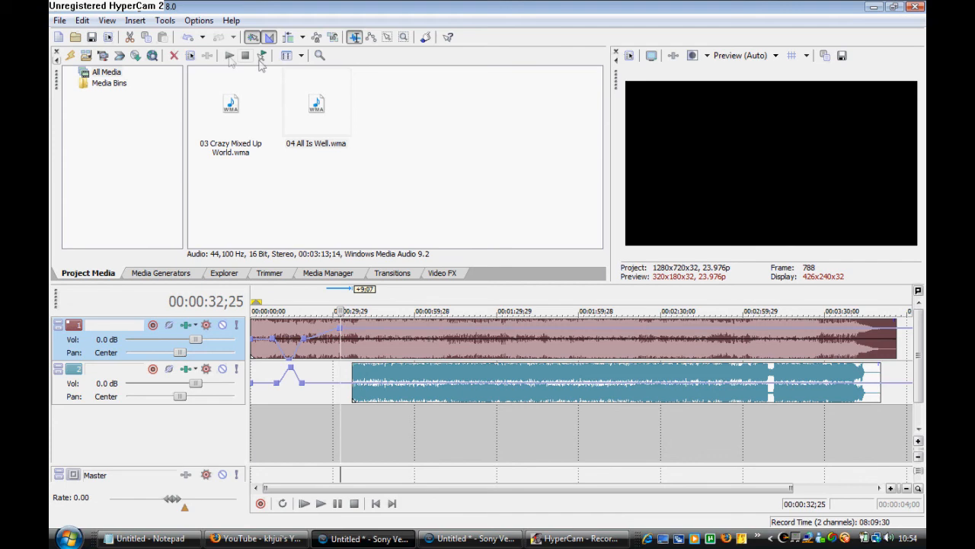
{"action": "left_click", "coordinate": [107, 20]}
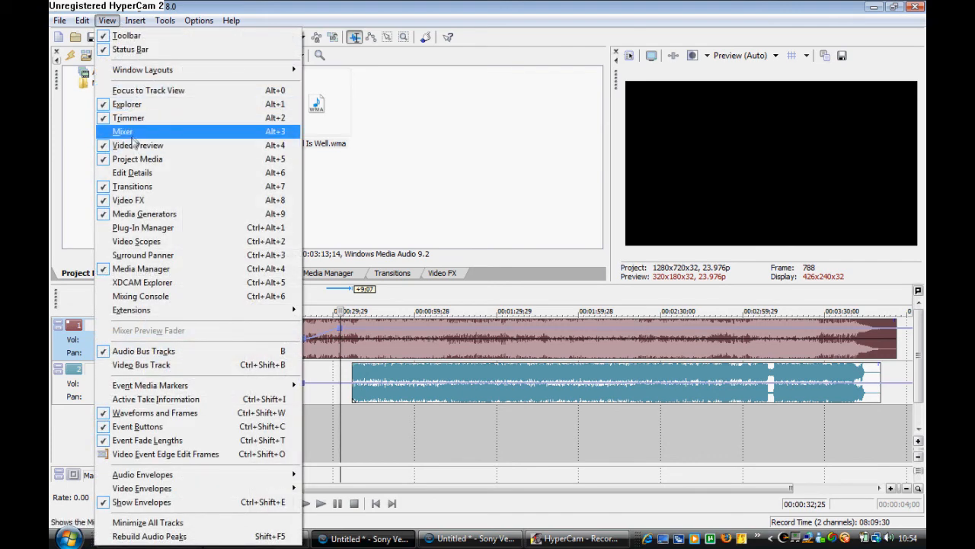
{"action": "left_click", "coordinate": [122, 131]}
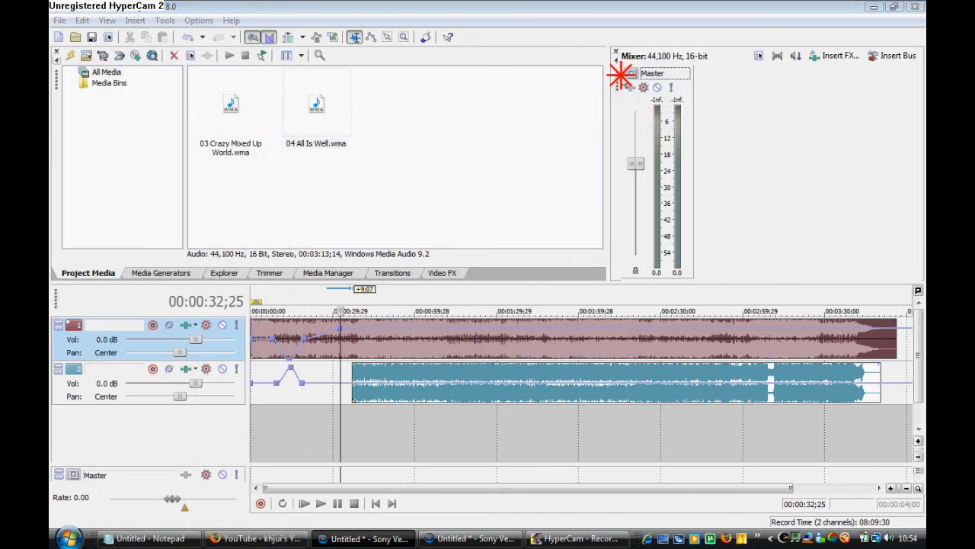